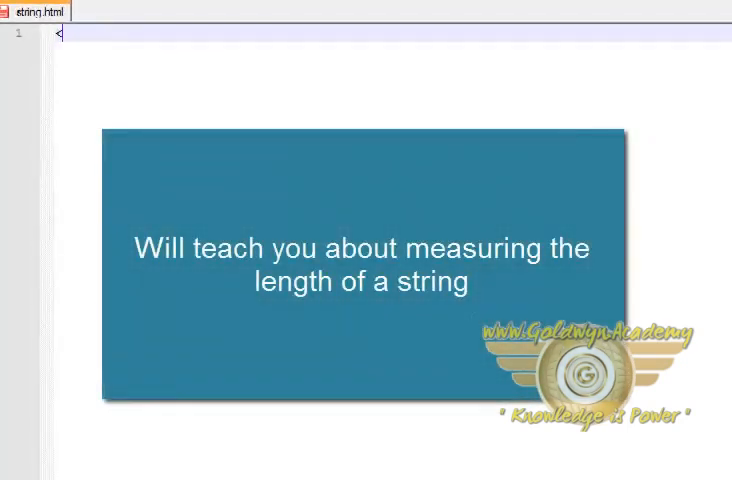
- Type the opening <html> and <head> tags and a <script language="javascript"> tag
text(html>)
text(<b)
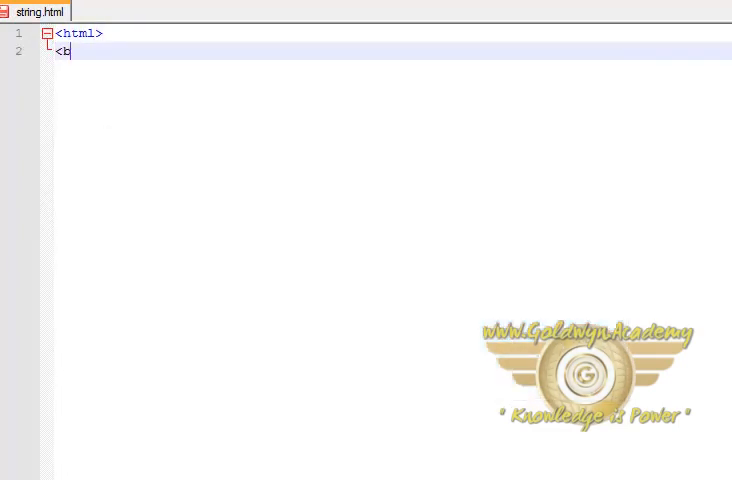
key(Backspace)
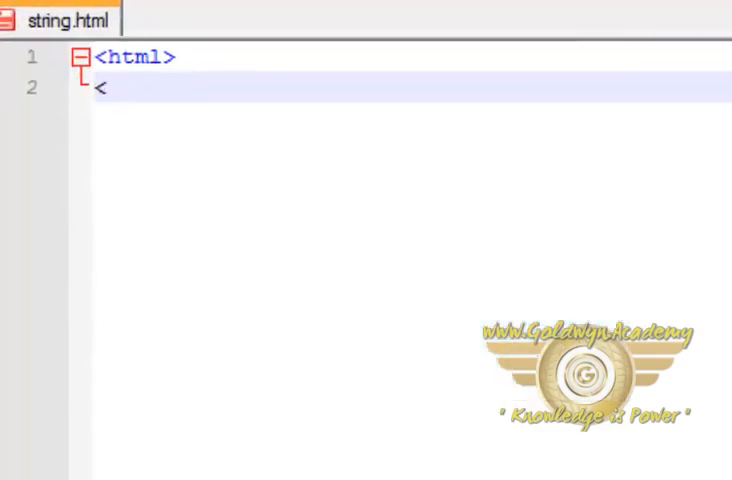
text(head>)
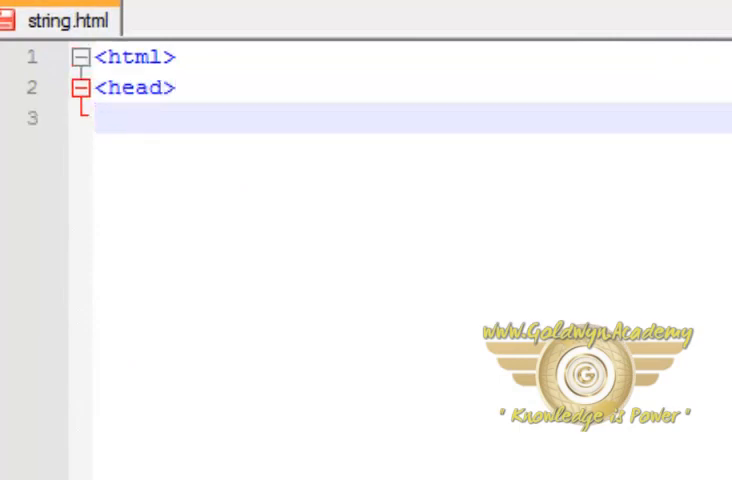
text(<scri)
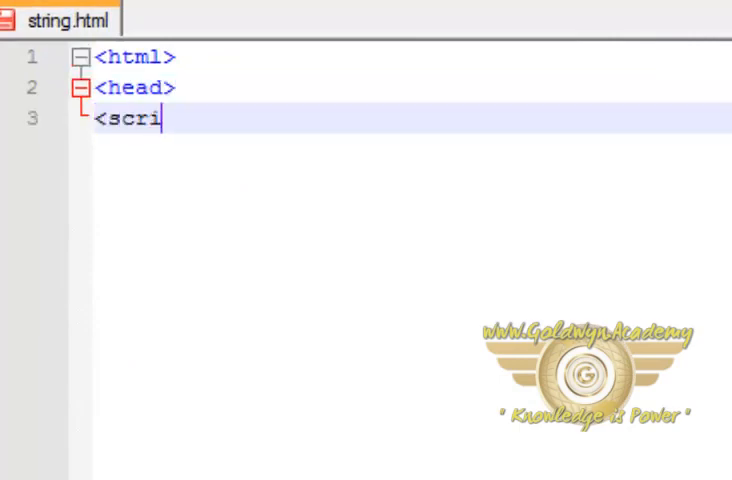
text(pt la)
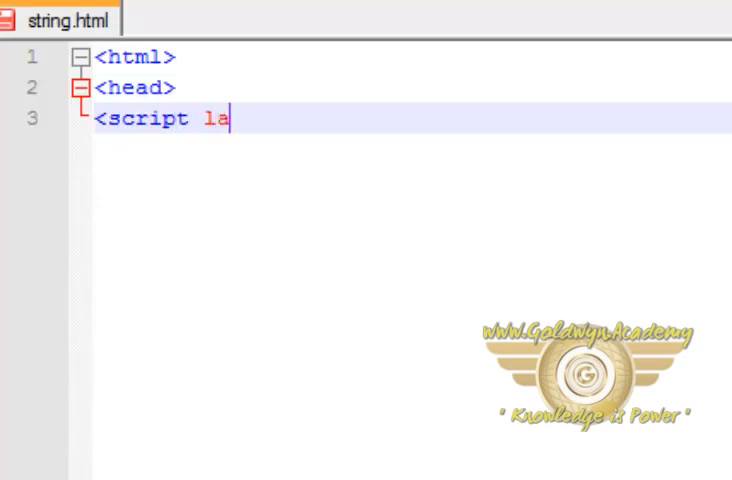
text(nguage)
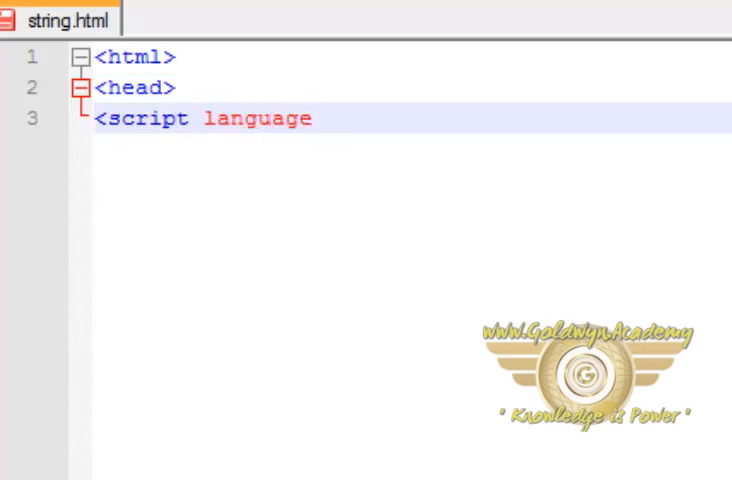
text(="java)
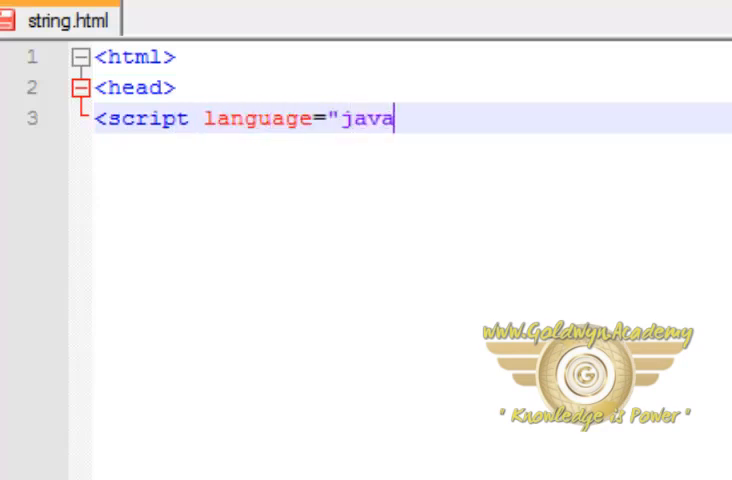
text(script)
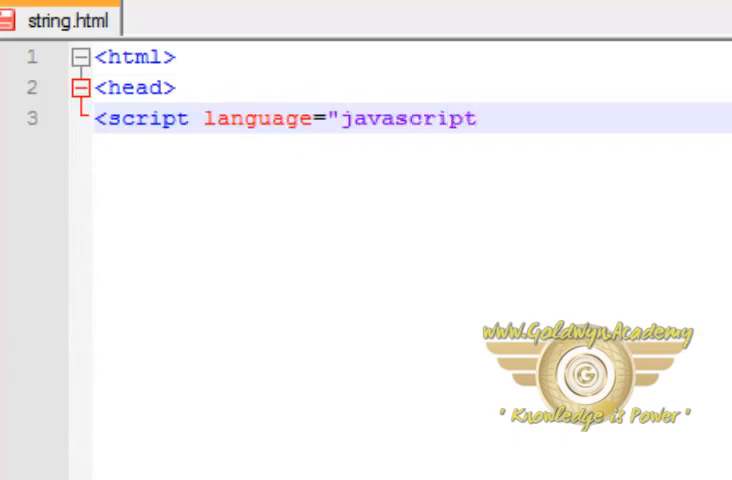
text(">)
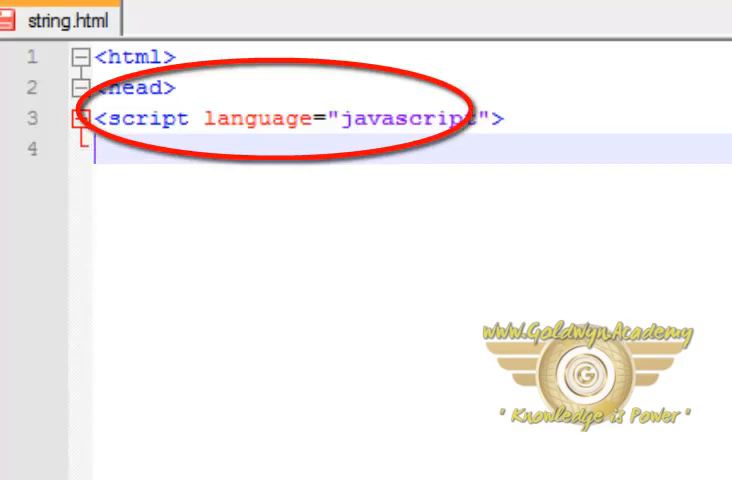
- Declare var x="DHTML"; on line 4 of the script block
text(var)
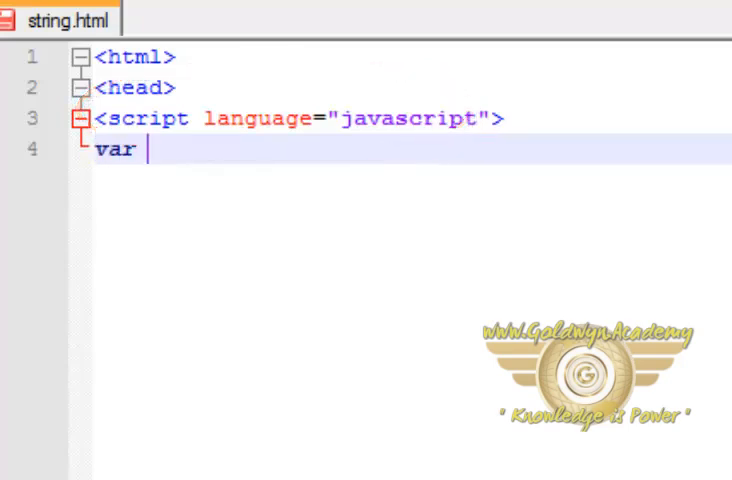
text(x)
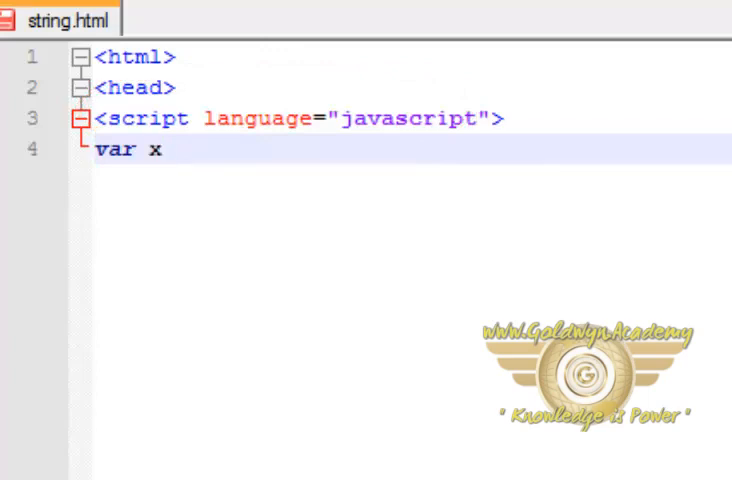
text(=)
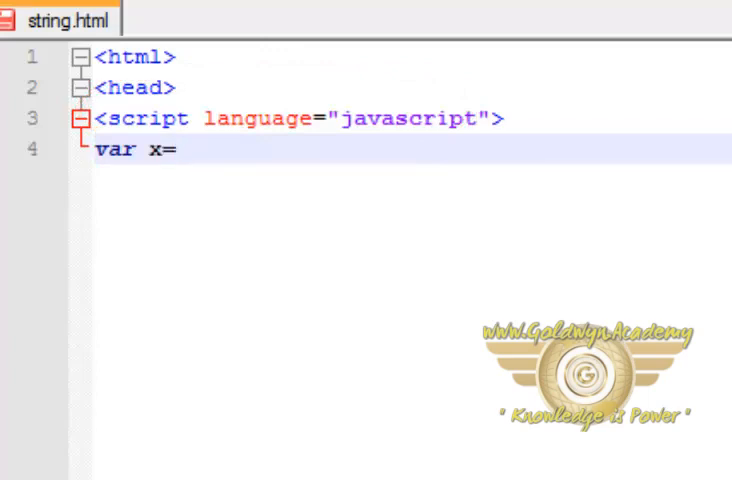
text(")
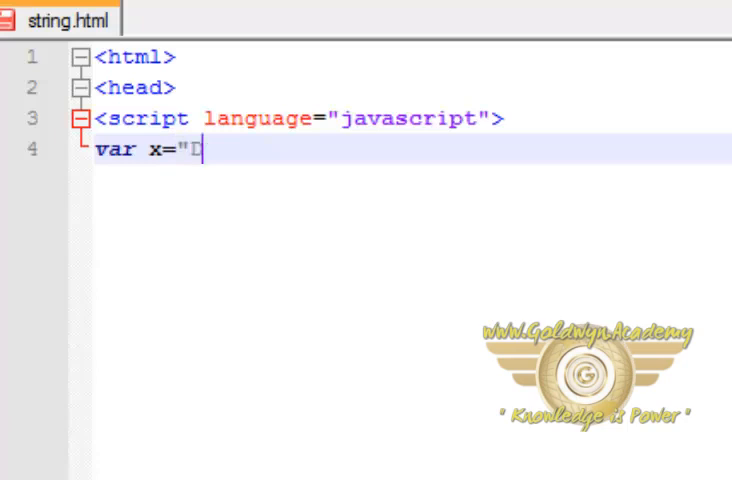
text(DHTML)
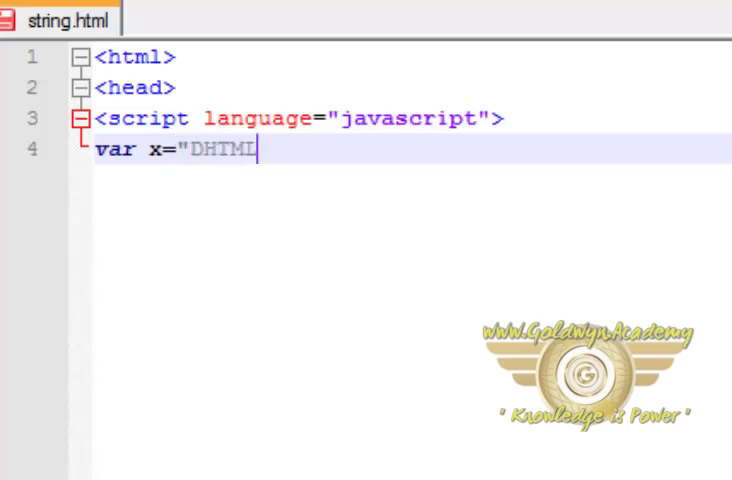
text(";)
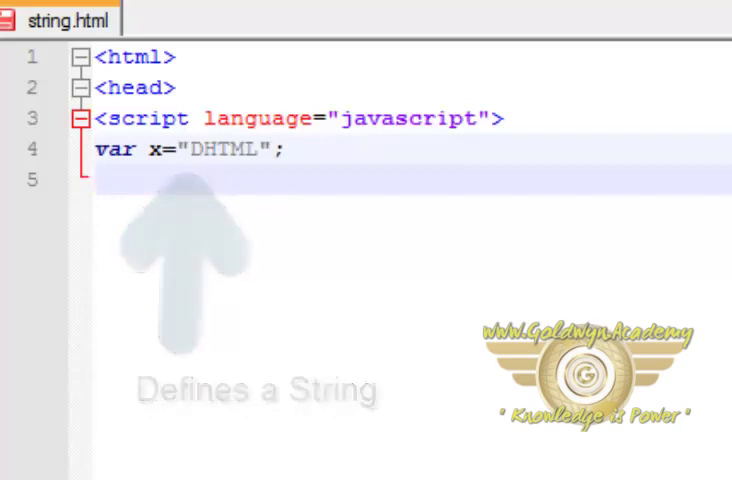
- Store the string's length in a variable: var length=x.length;
text(var)
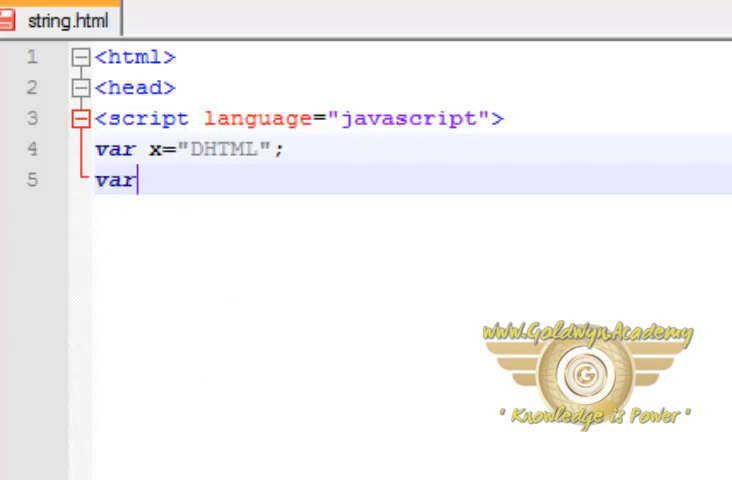
text(length)
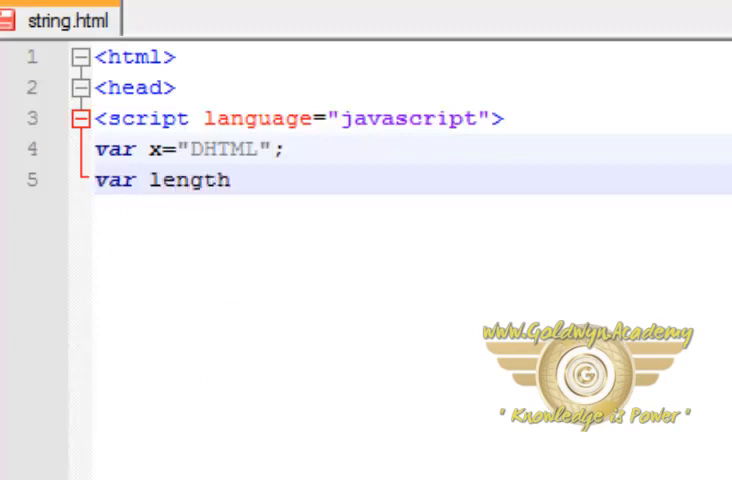
text(=x.le)
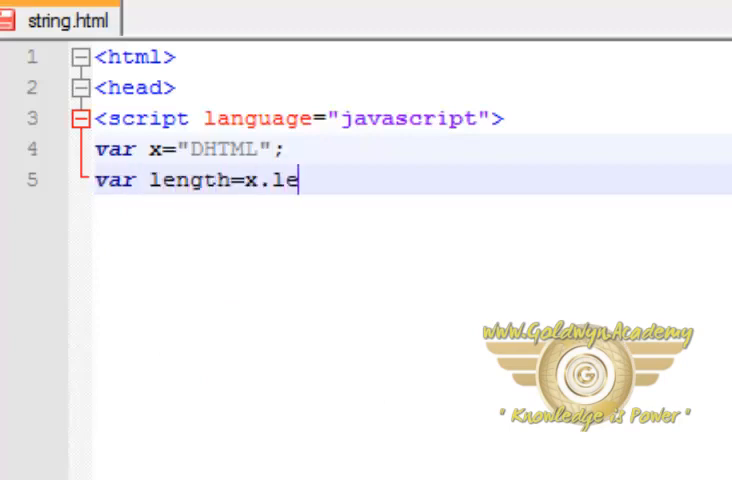
text(ngth;)
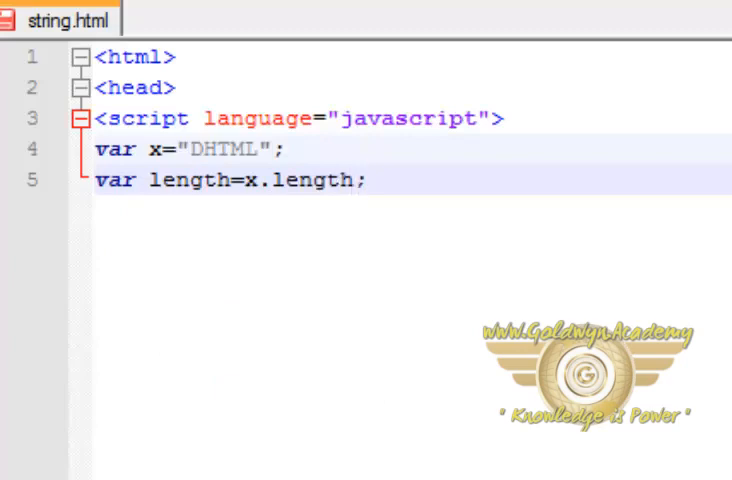
- Write "The length of the string is "+length with document.write
text(do)
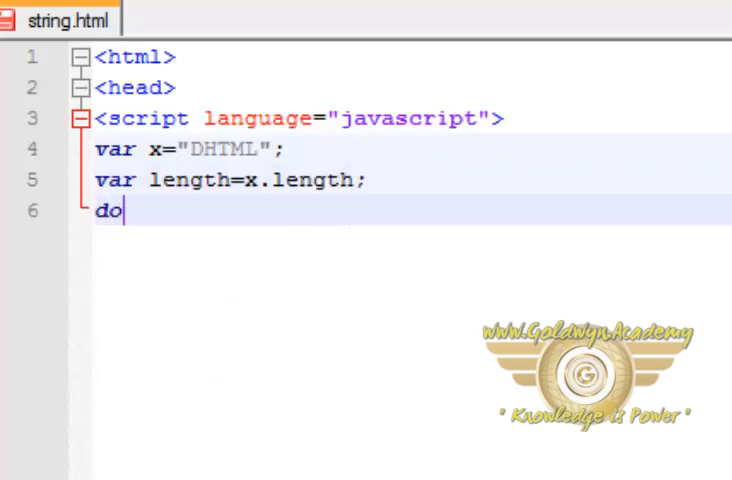
text(document.)
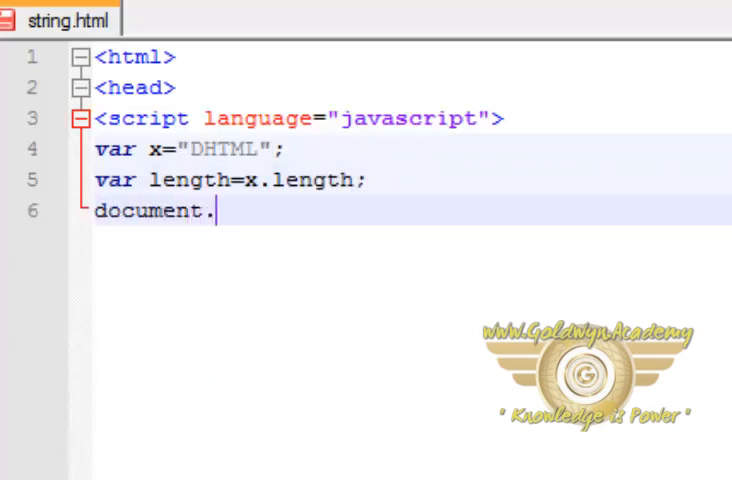
text(write)
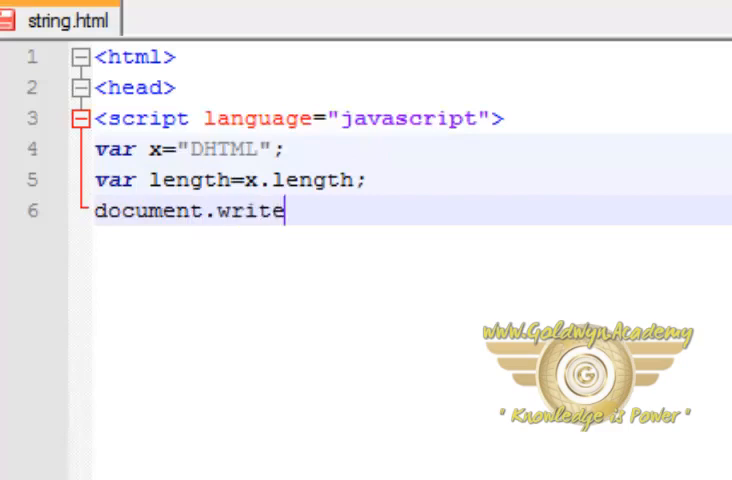
text(("The l)
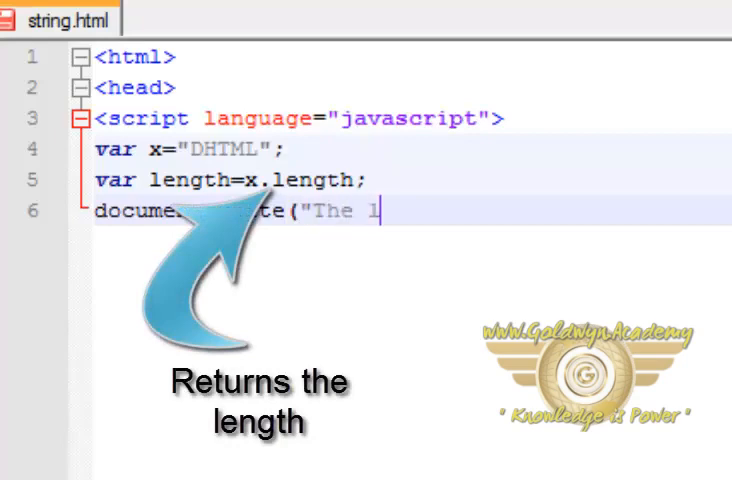
text(ength of)
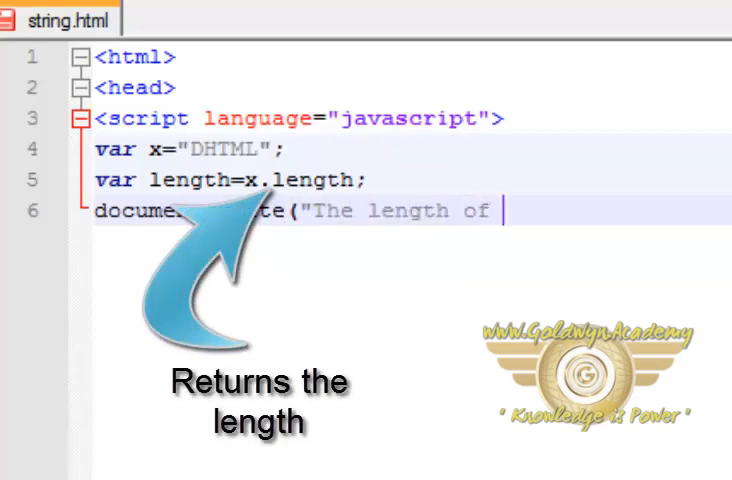
text(the string is)
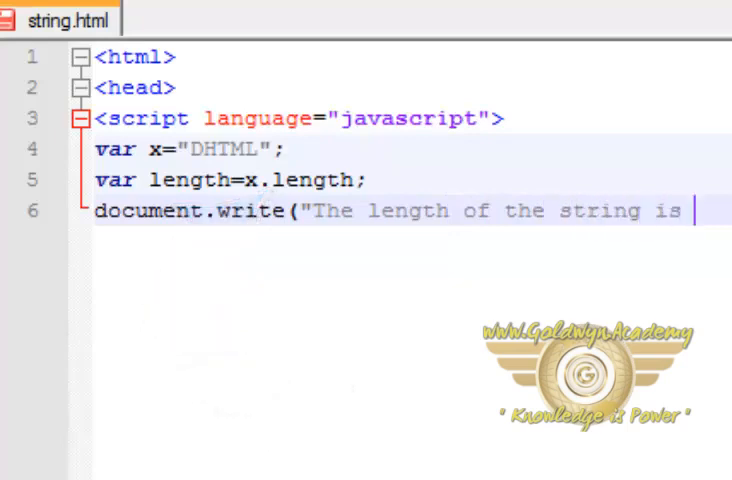
text("+l)
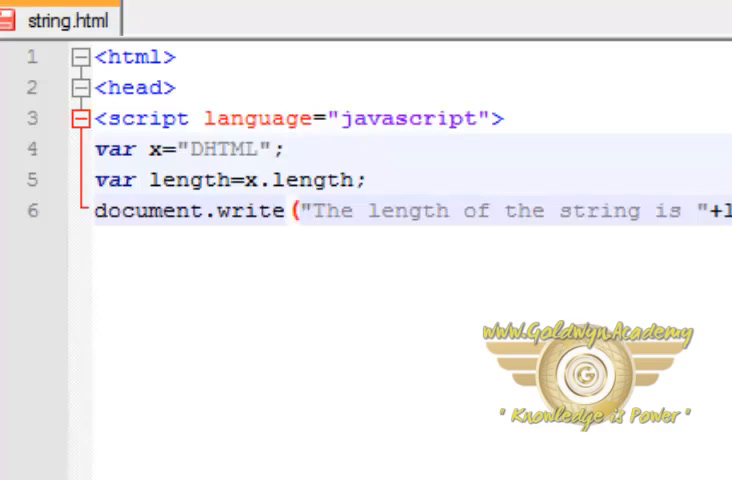
text(document.writ)
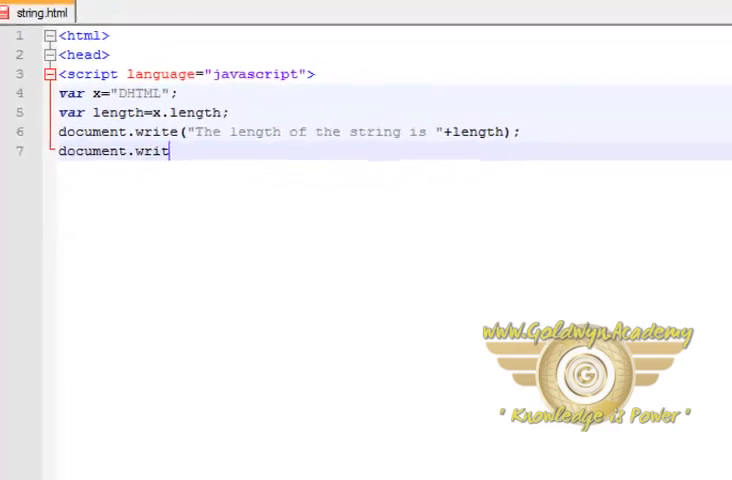
- Finish the line document.write("<Br/>"); to output a line break
text(e(")
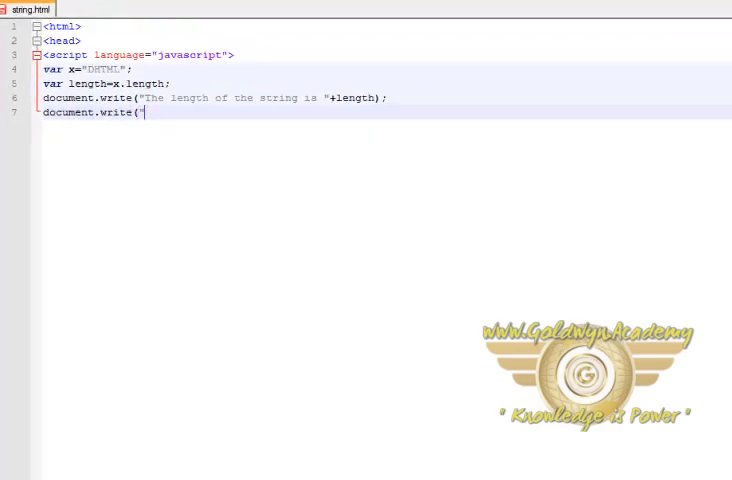
text(<Br/>");)
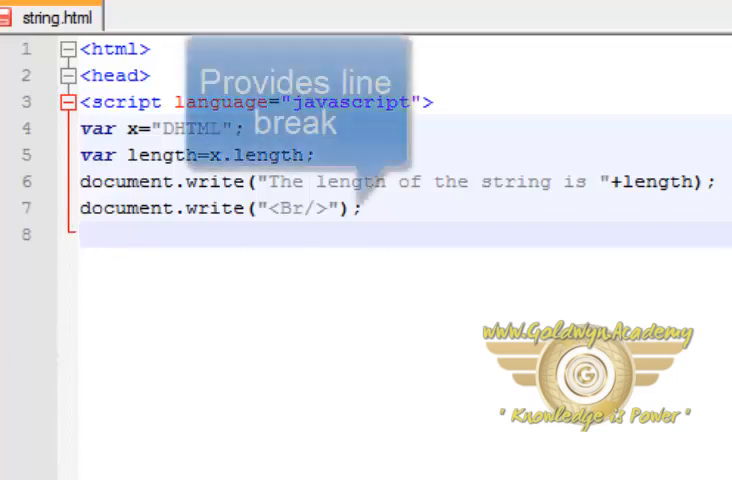
- Store the first character in ch with var ch=x.charAt(0);
text(var)
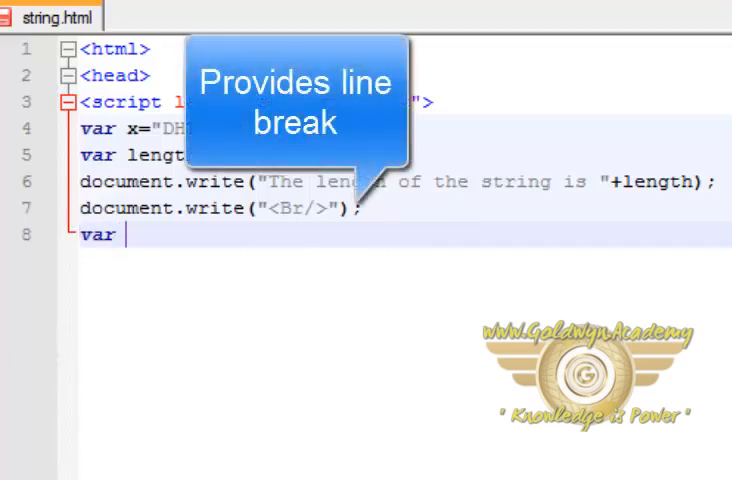
text(ch=)
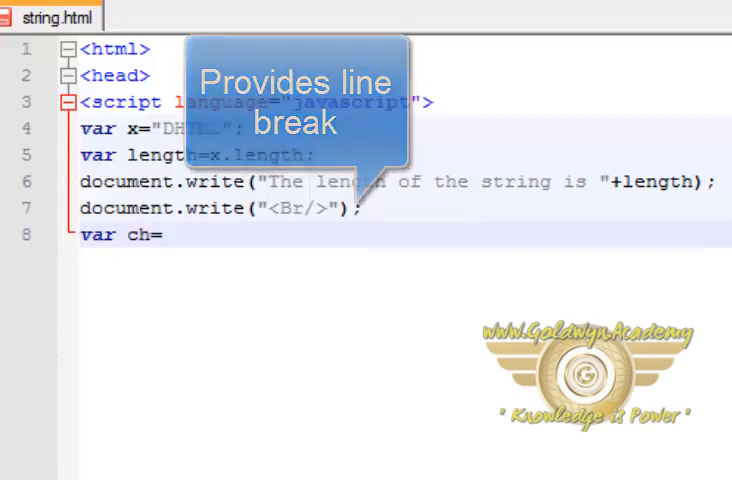
text(x.cha)
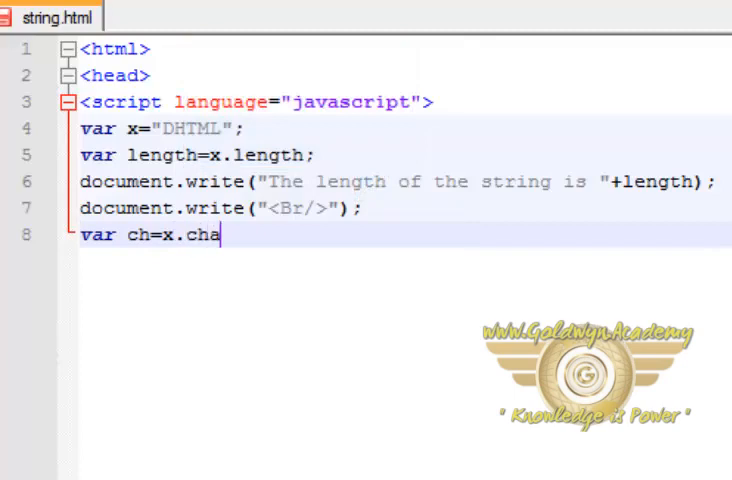
text(rAt)
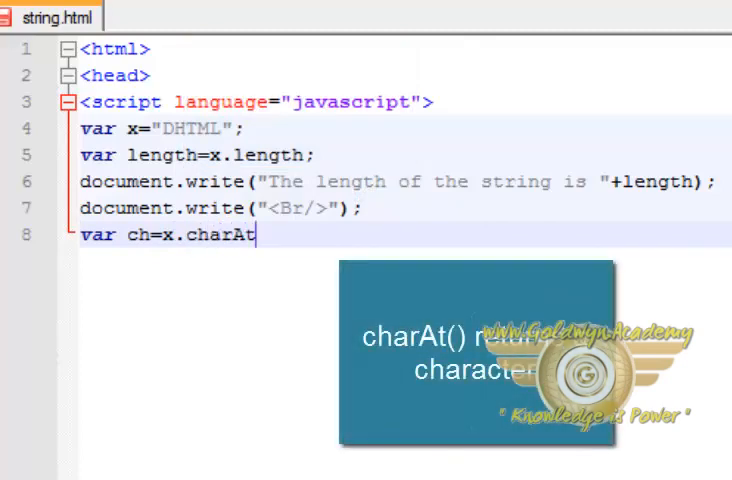
text((0)
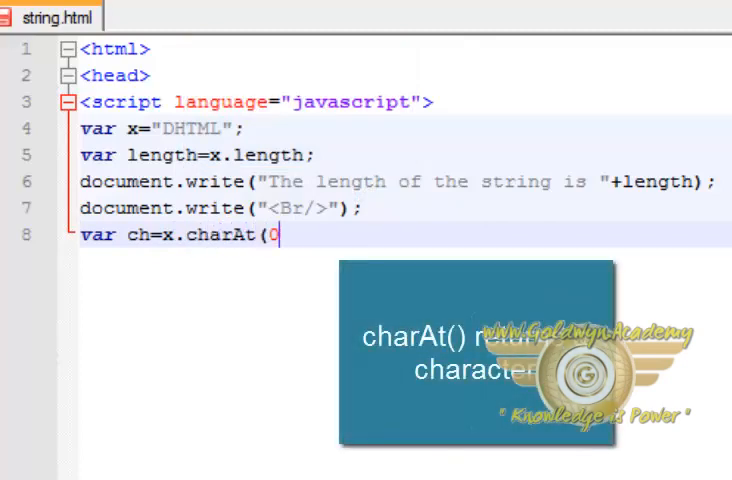
text())
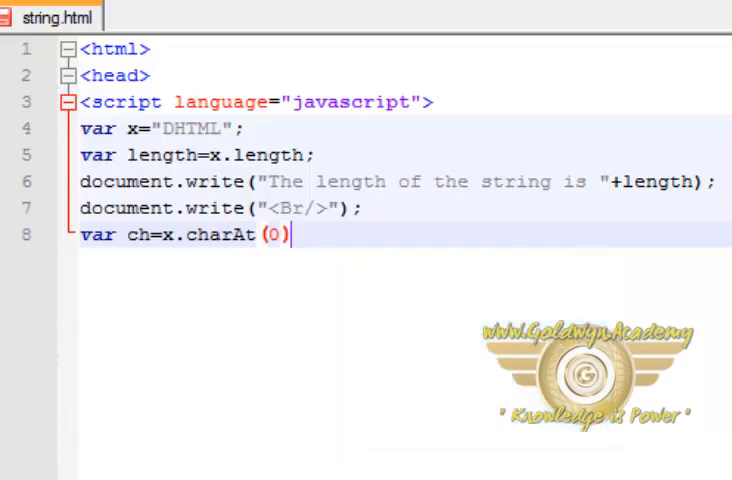
text();)
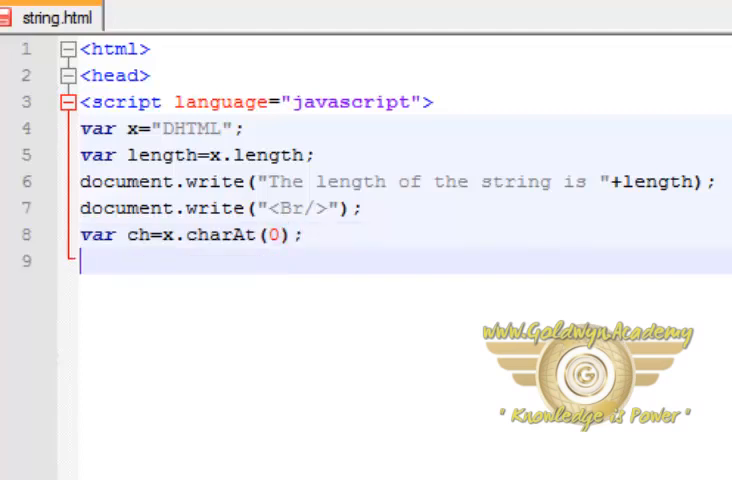
- Write "Char at zeroth position is "+ch with document.write
text(document.)
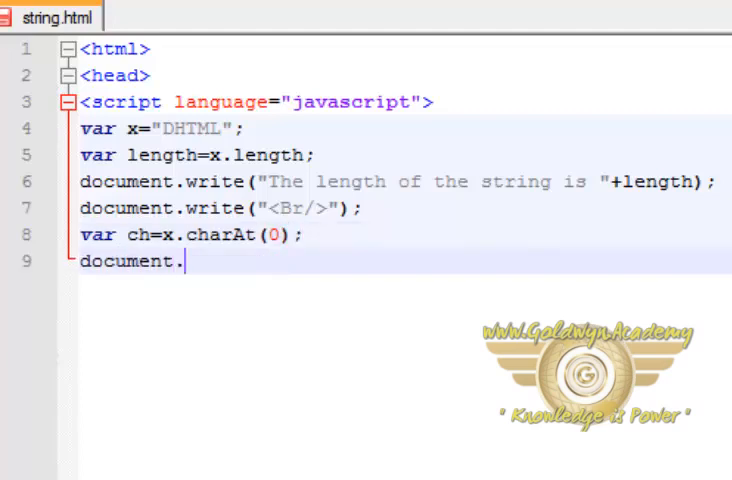
text(write()
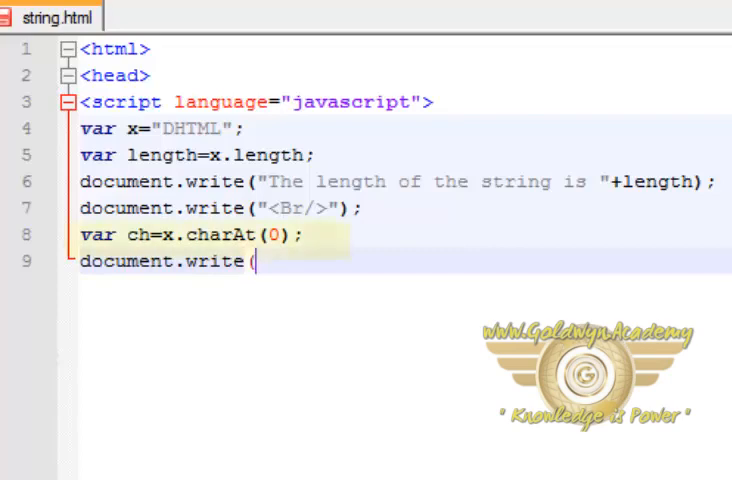
text("Ch)
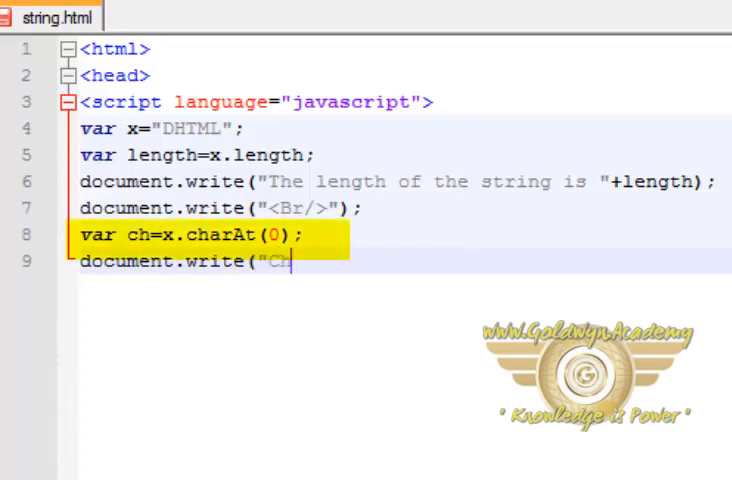
text(har at)
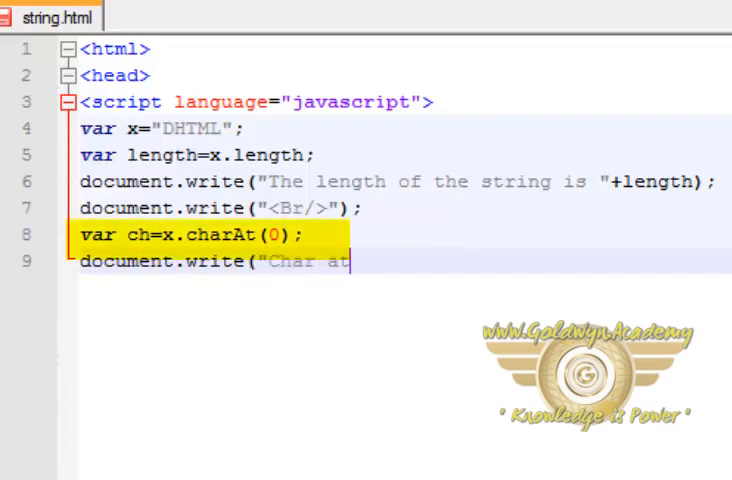
text(zeroth position)
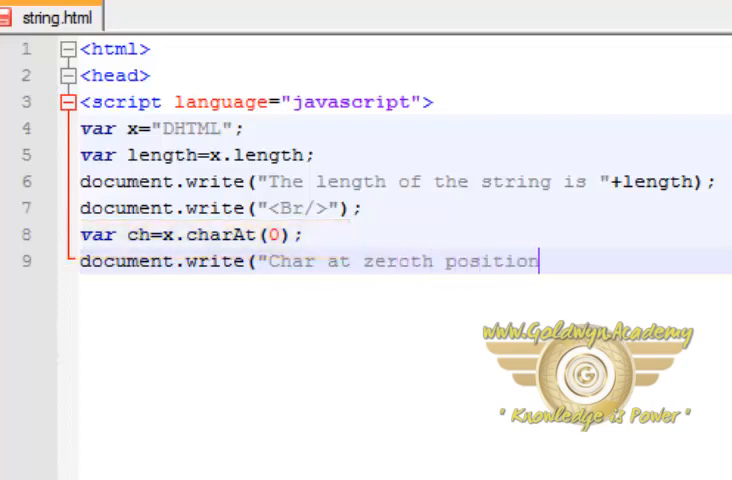
text(is)
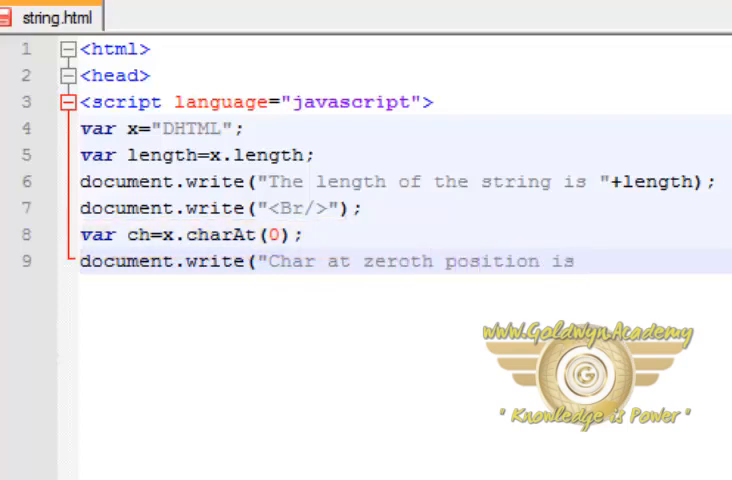
text("+)
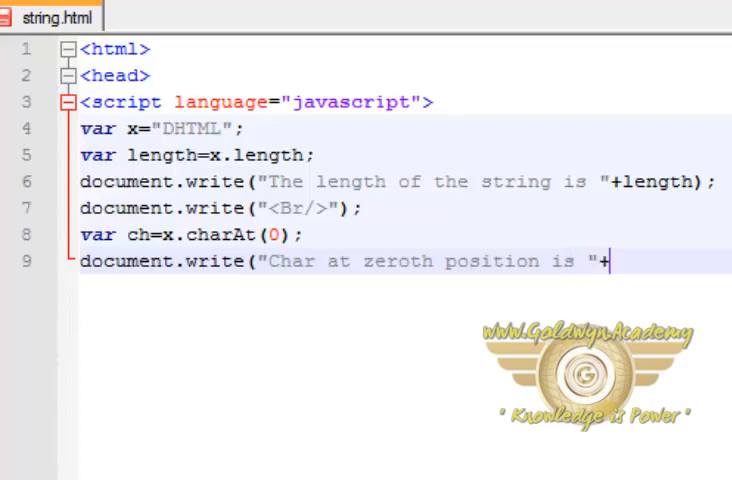
text(ch);)
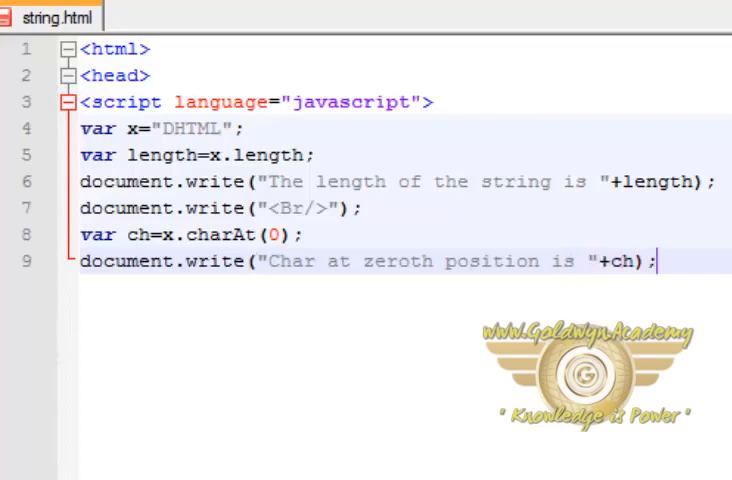
- Add another document.write("<Br/>"); line break
text(docum)
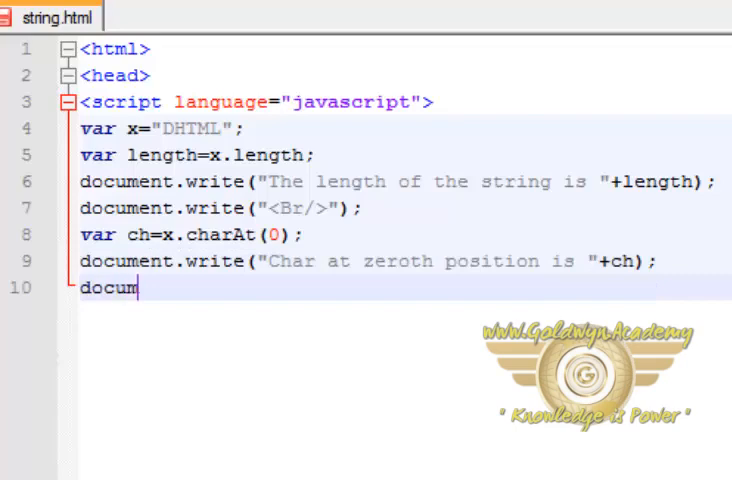
text(ent)
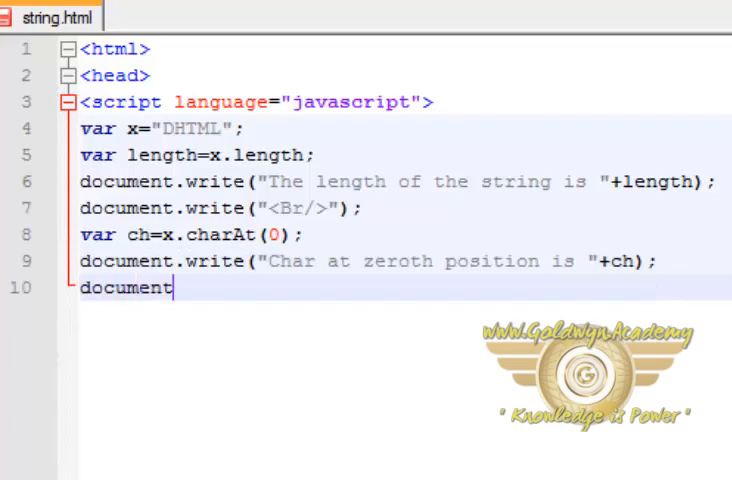
text(.write)
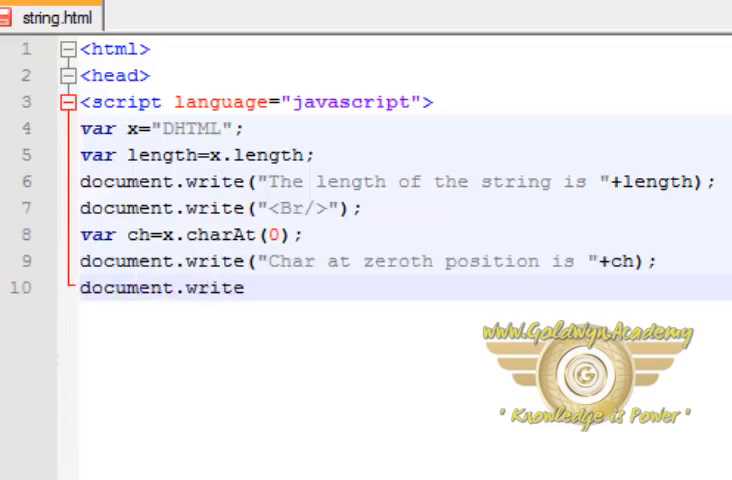
text(("<B)
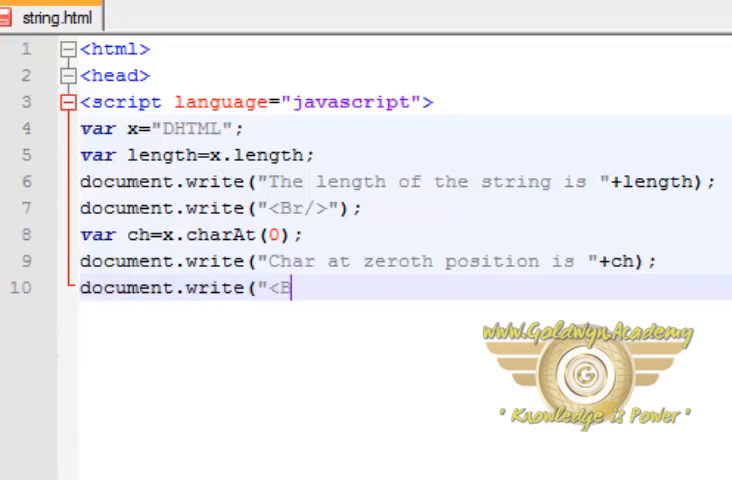
text(Br/>"))
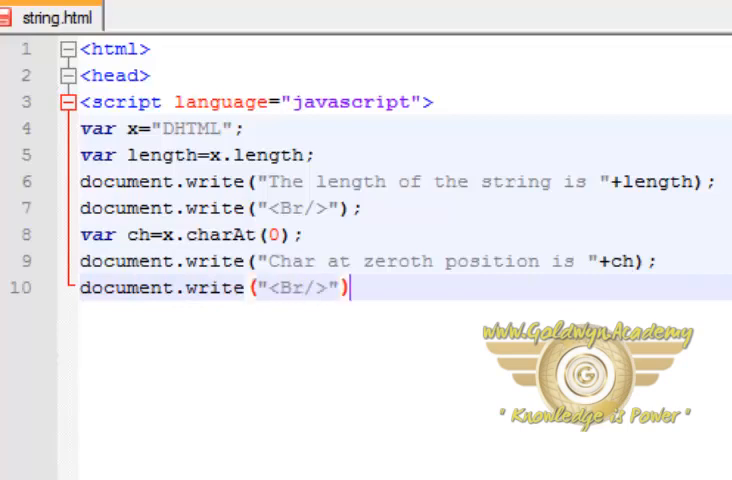
text(;)
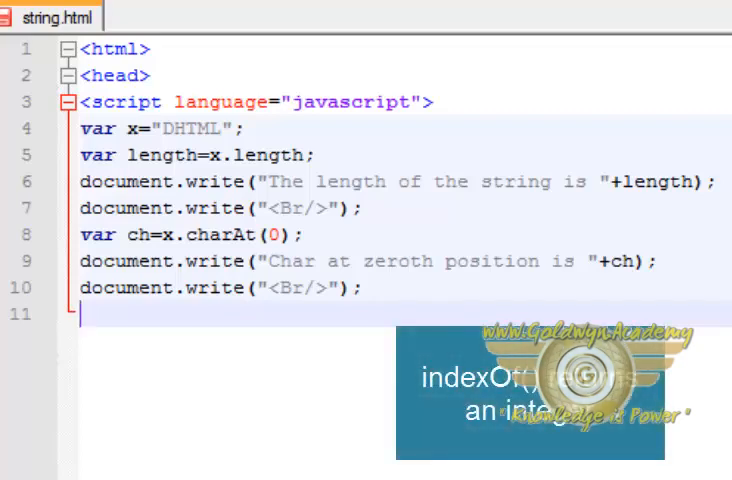
- Type var pos=x.indexOf("L"); on line 11
text(var pos)
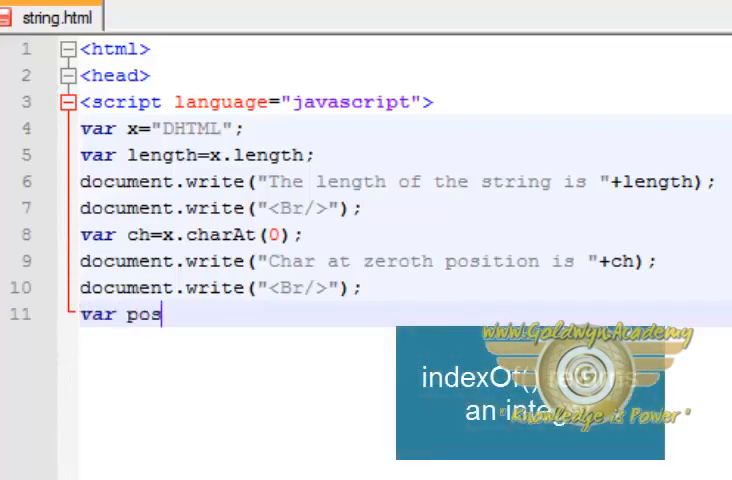
text(=)
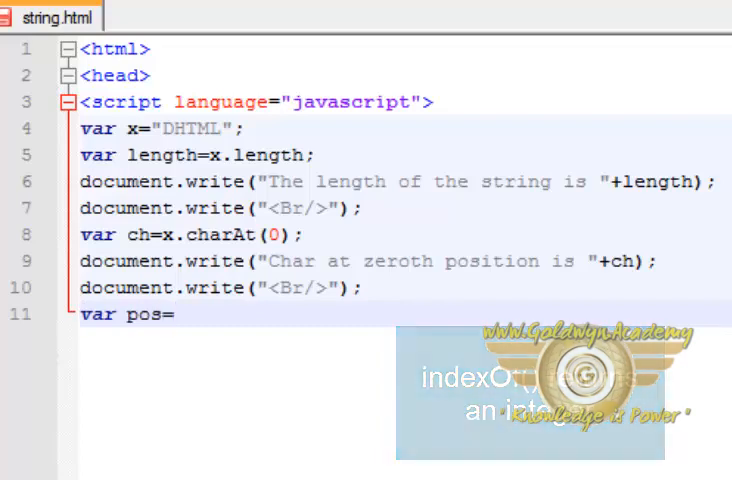
text(x.i)
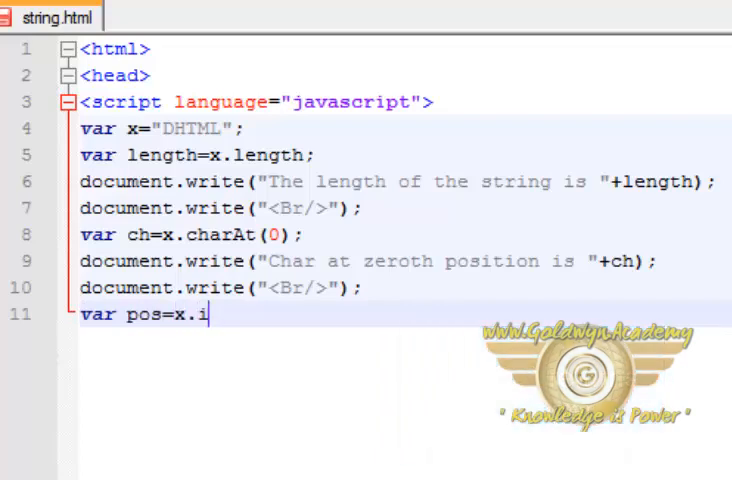
text(ndexOf)
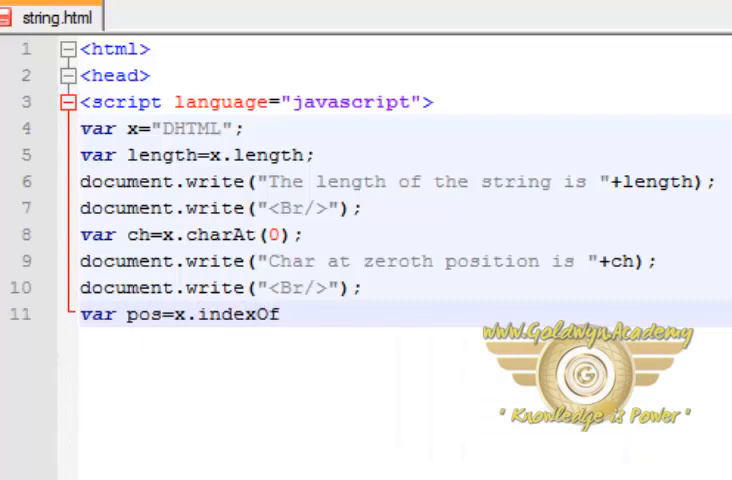
text(()
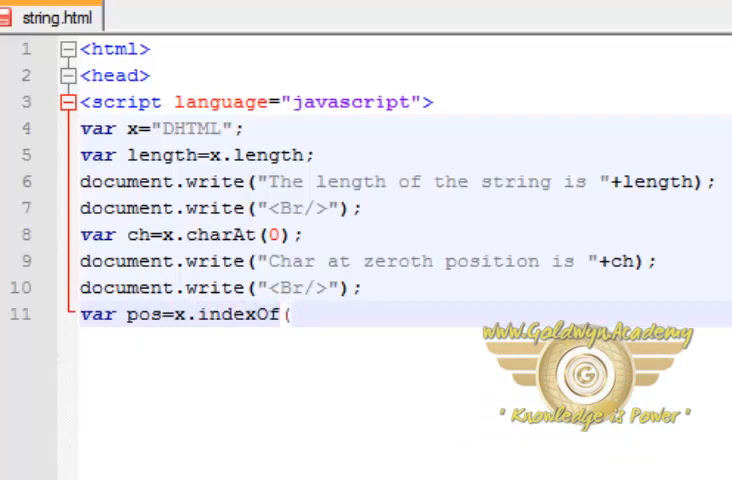
text("I)
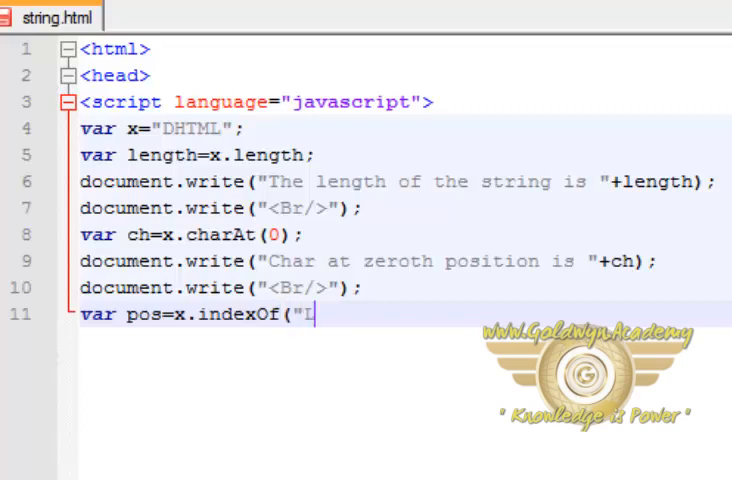
text(L"))
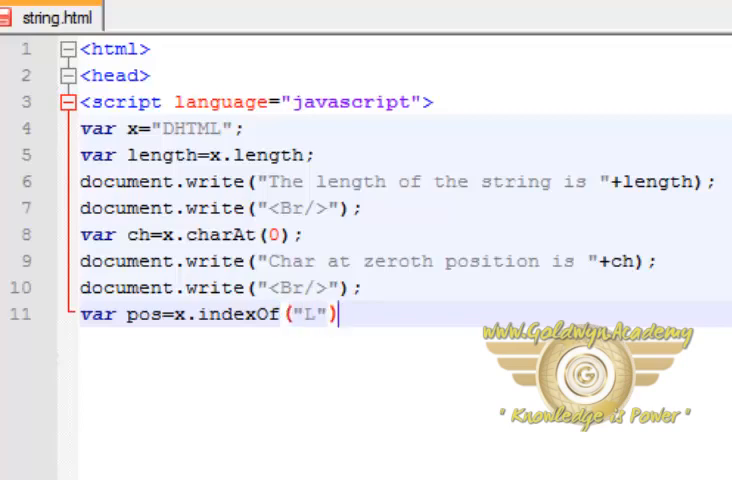
text(;)
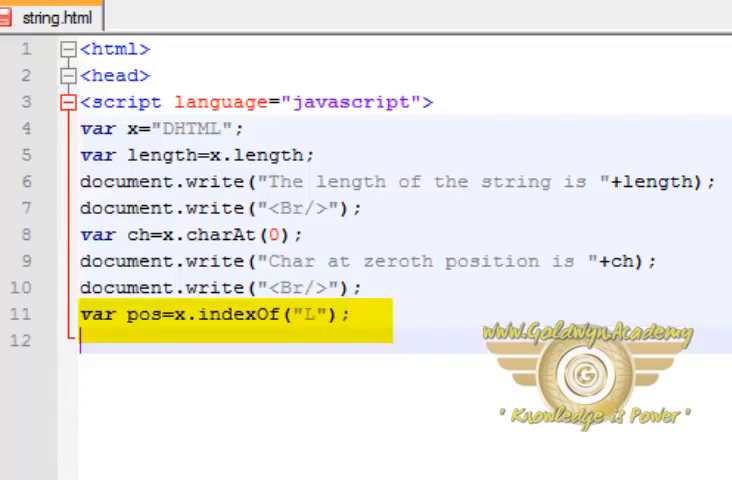
- Begin document.write("The position of L is ..." on line 12
text(documen)
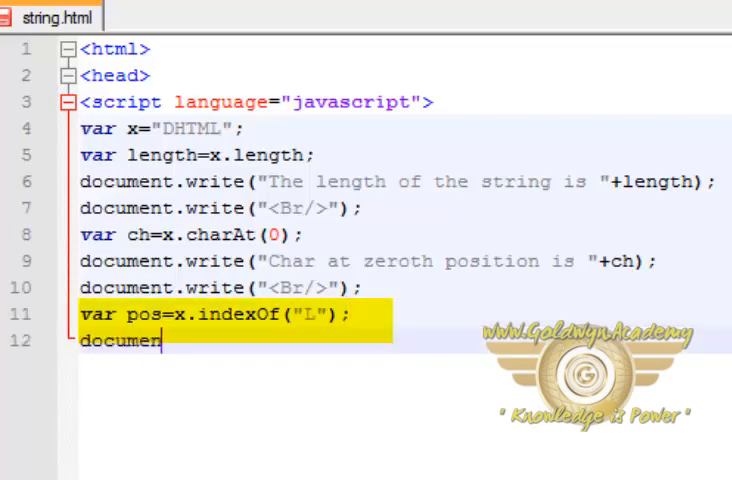
text(t.write)
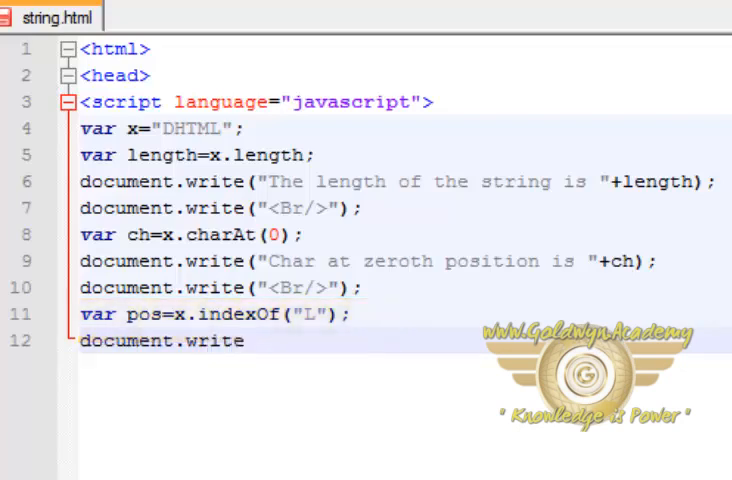
text(("I)
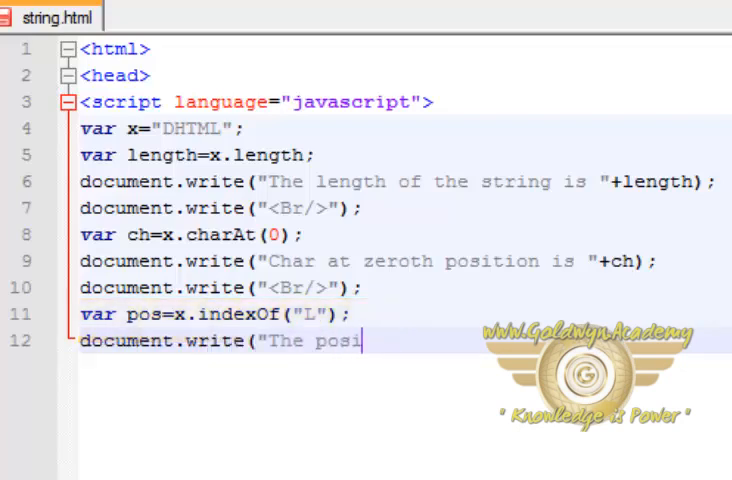
text(tion od)
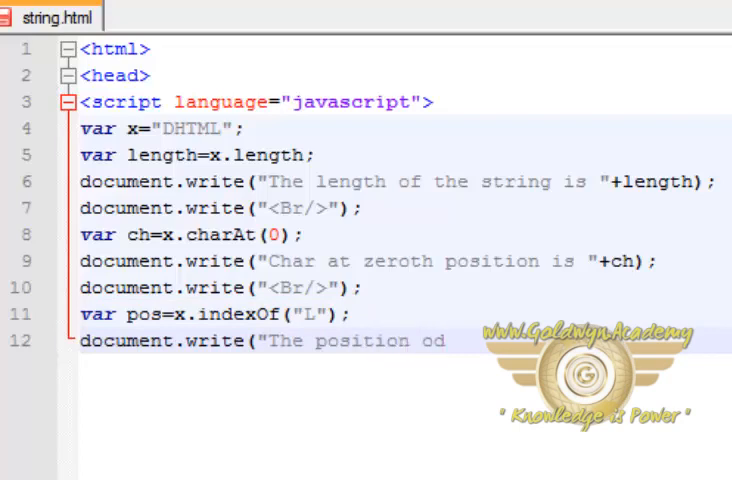
text(of L is)
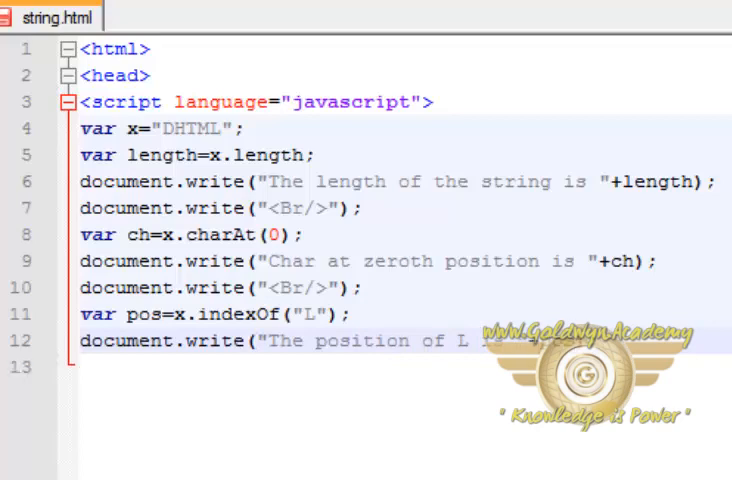
- Close the script and head tags and open the <body> tag
text(</scri)
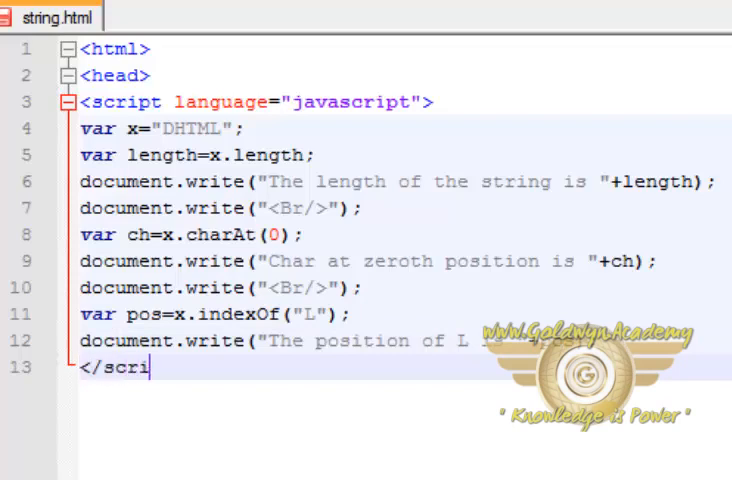
text(pt>)
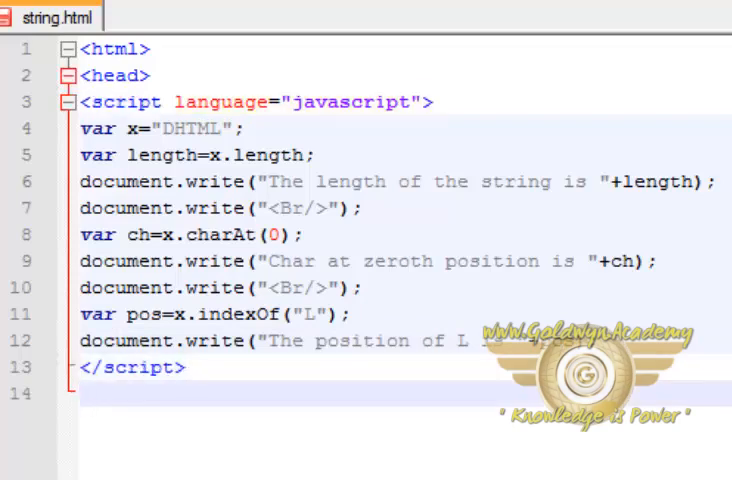
text(</head)
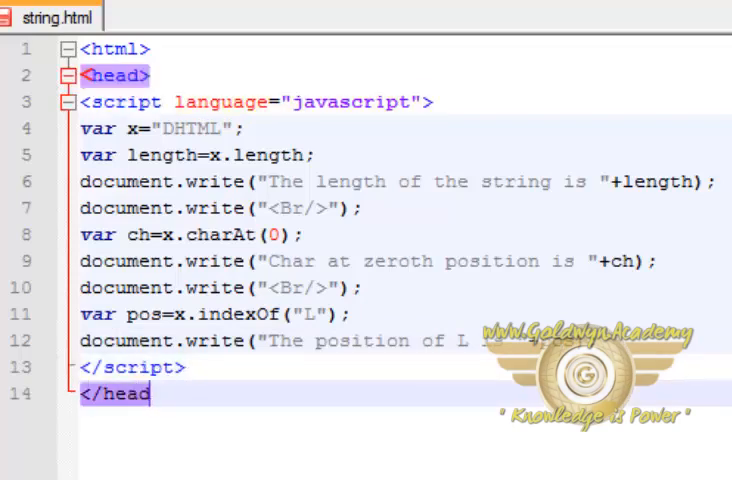
text(<bo)
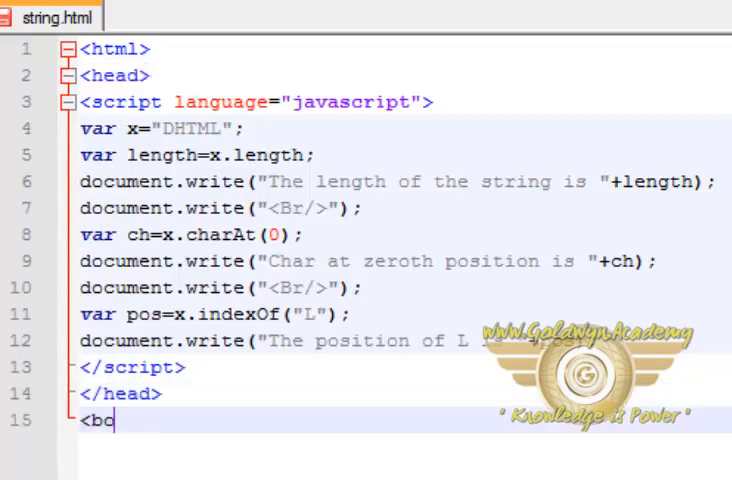
text(dy>)
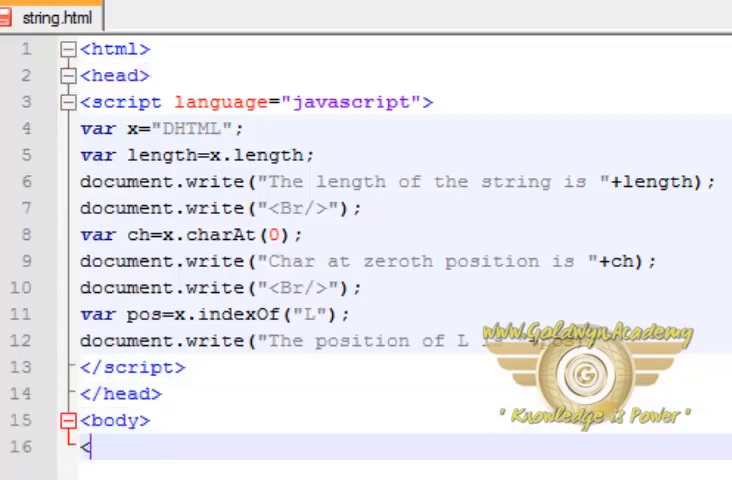
- Add the paragraph "This is first tutorial of DHTML", then close body and html
text(p>)
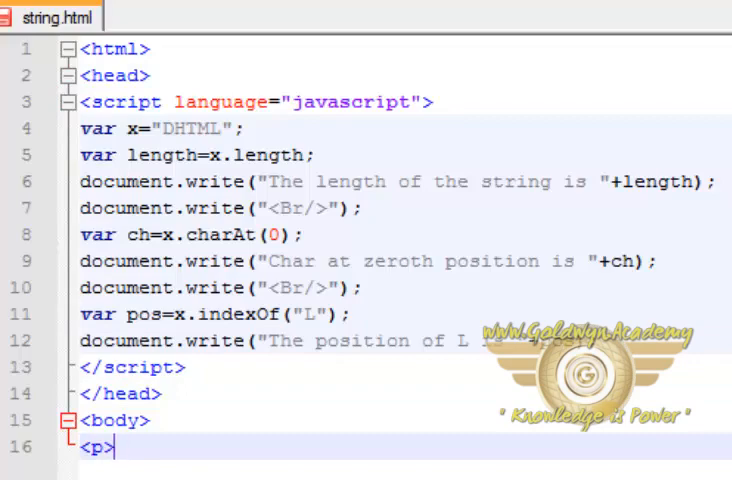
text(This is firs)
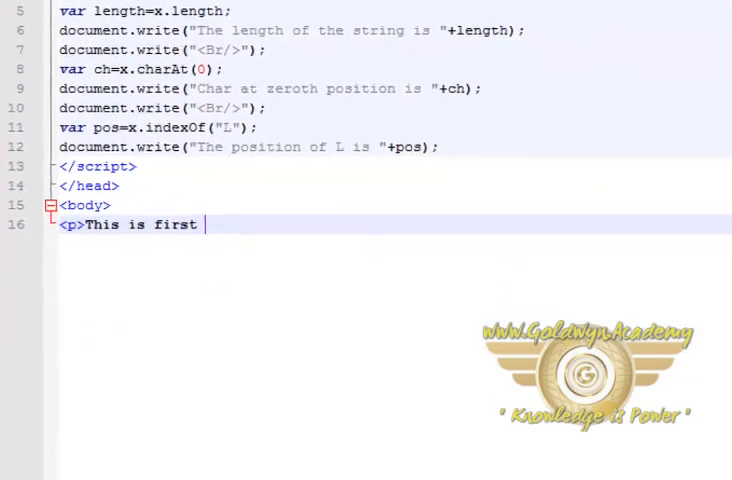
text(tutorial o)
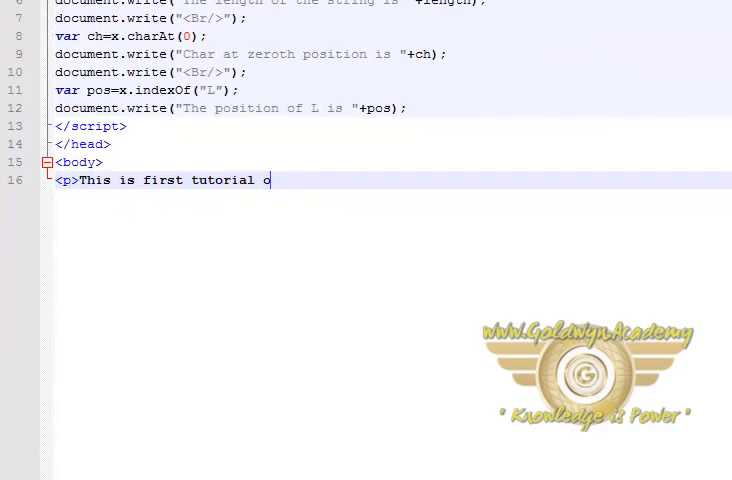
text(f DHTML)
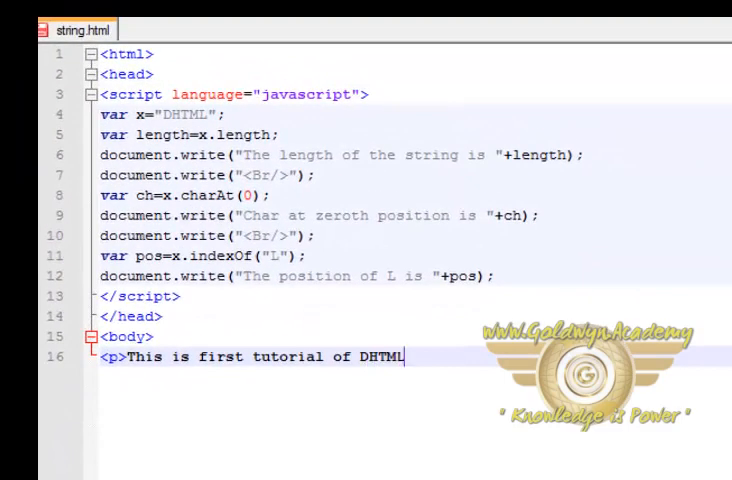
text(</P>)
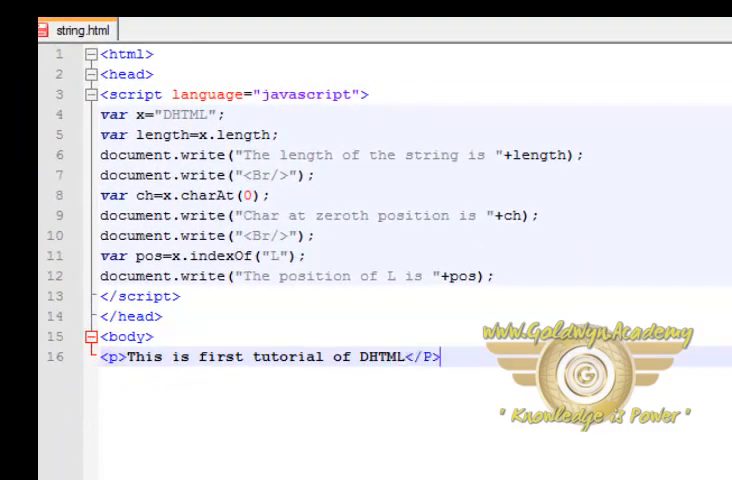
key(BackSpace)
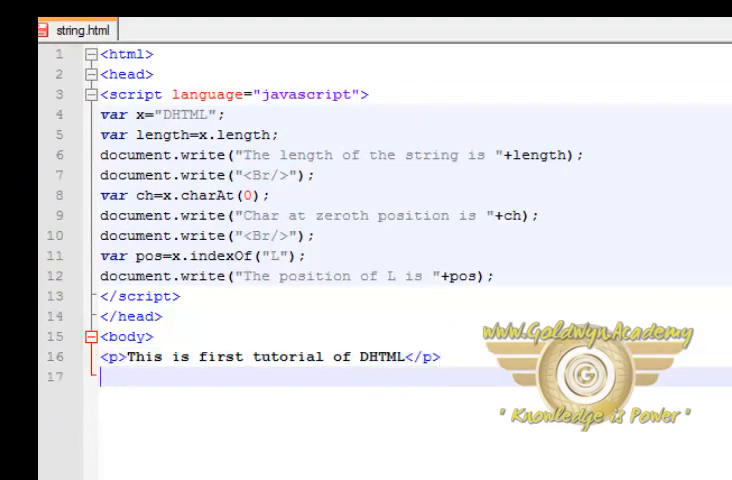
text(</body>)
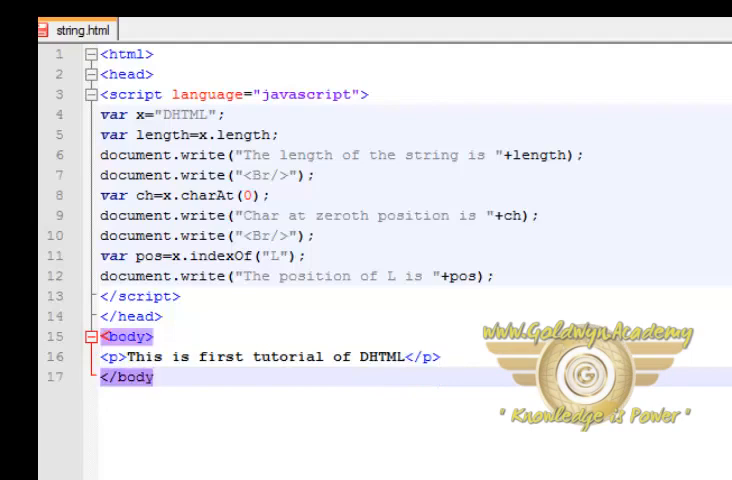
text(</ht)
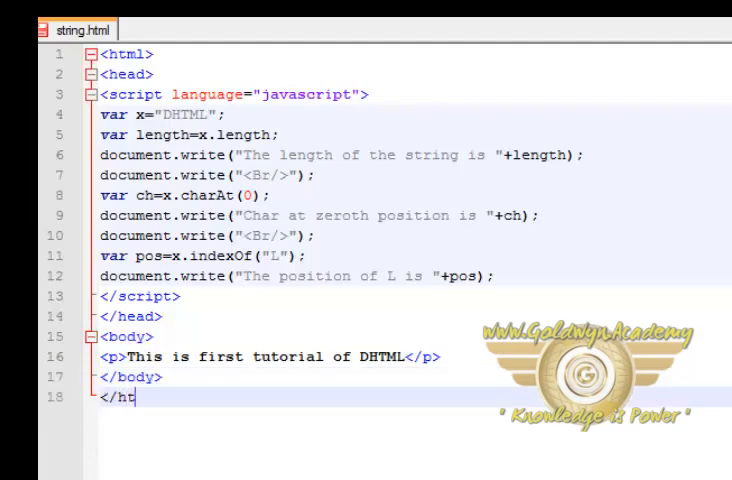
text(ml>)
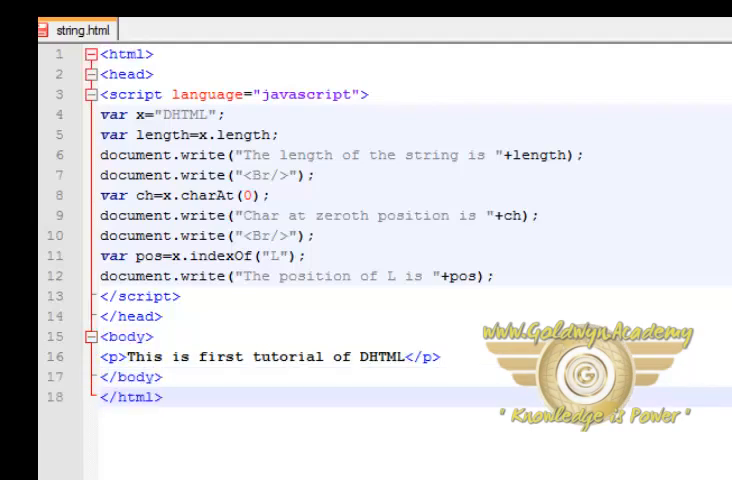